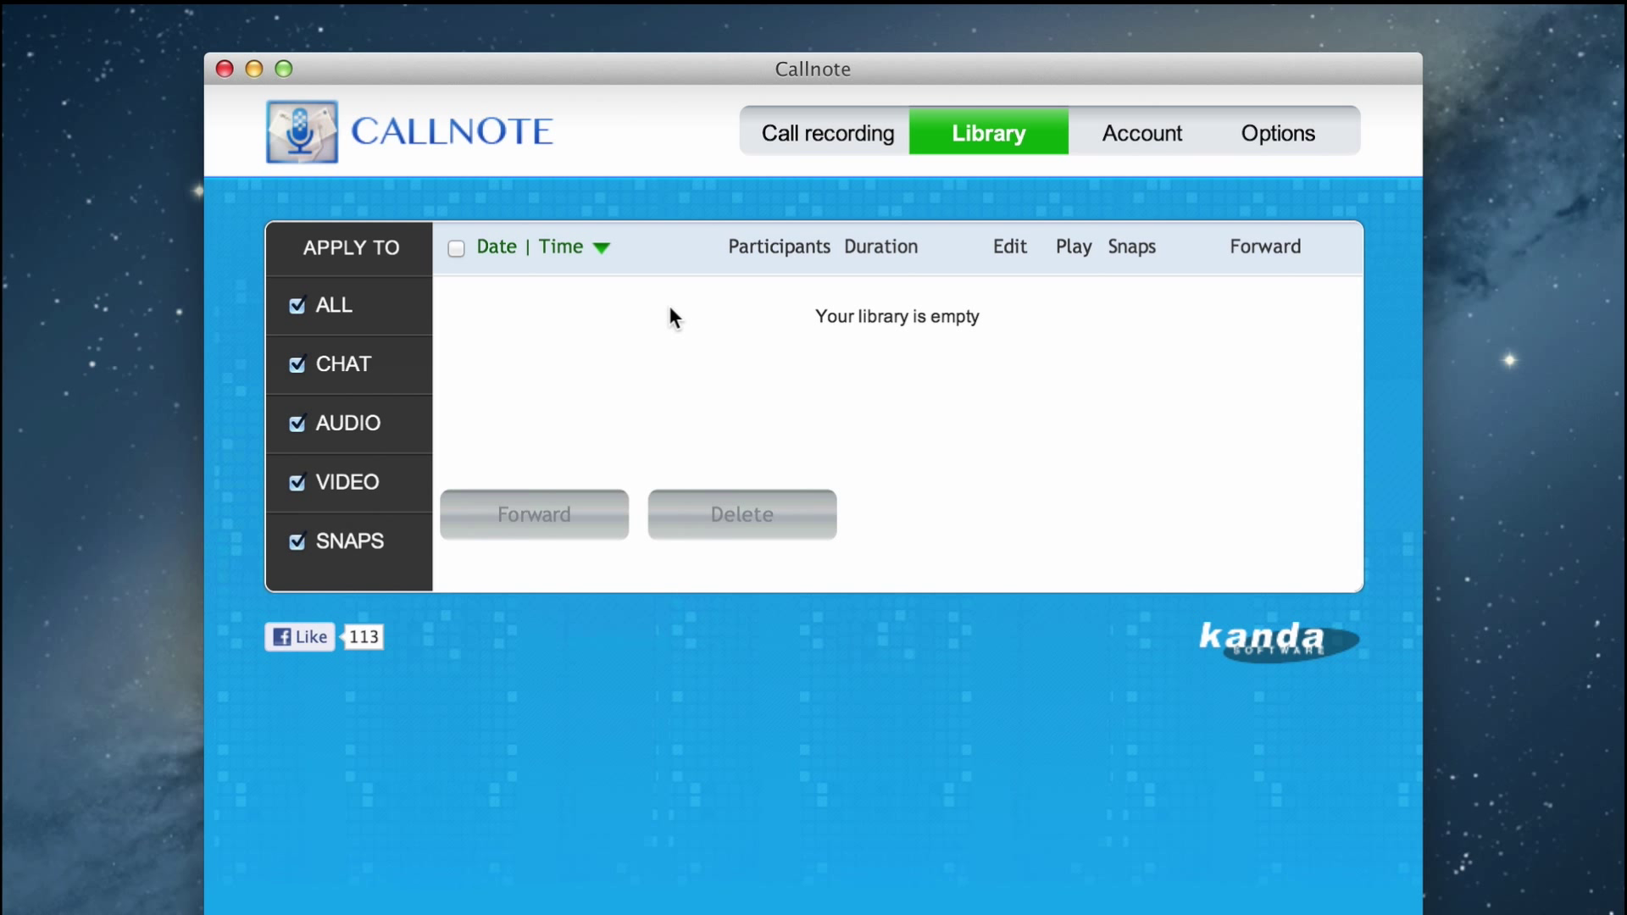
pyautogui.moveTo(827, 133)
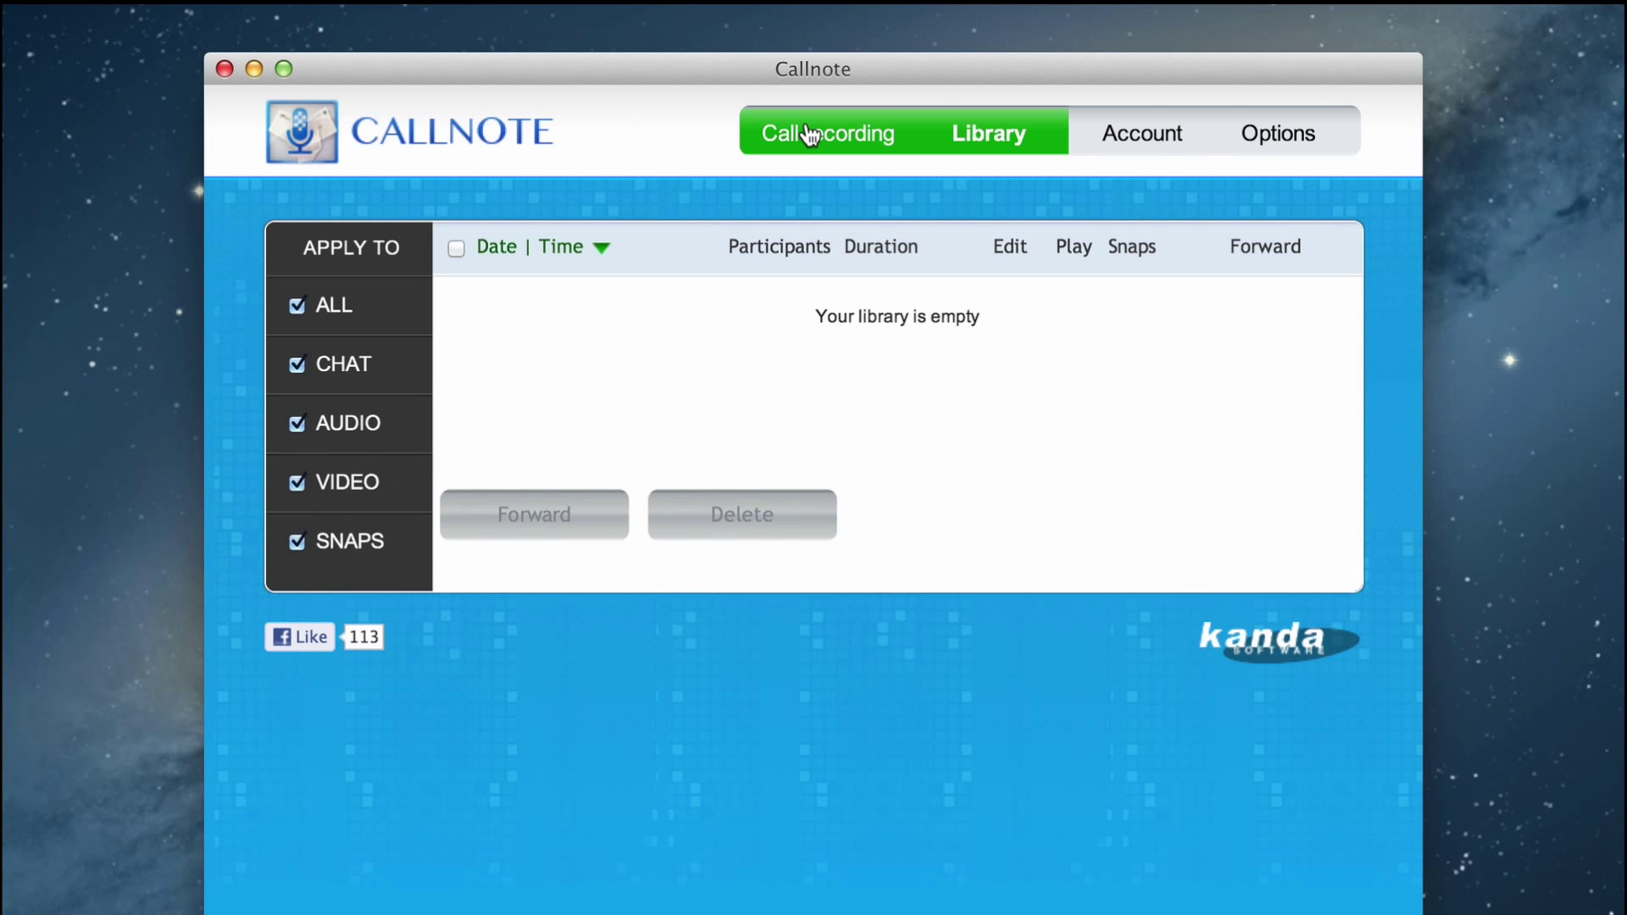
# Step: On the Call recording tab, toggle 'Always start recording when call starts' on, then back off
pyautogui.click(825, 133)
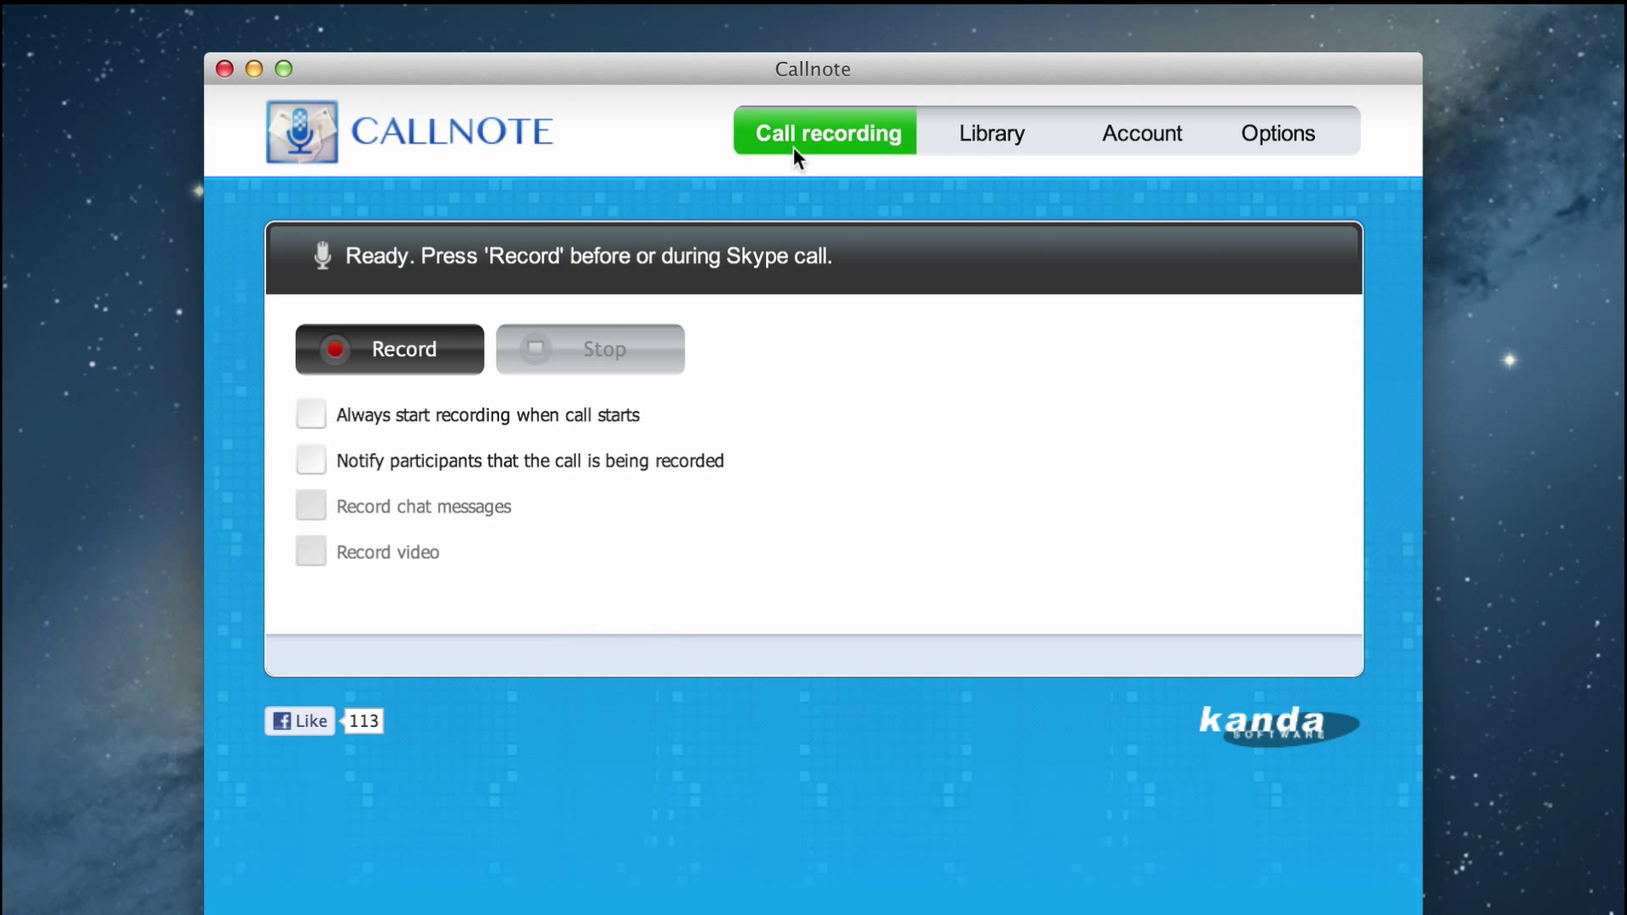
pyautogui.moveTo(783, 419)
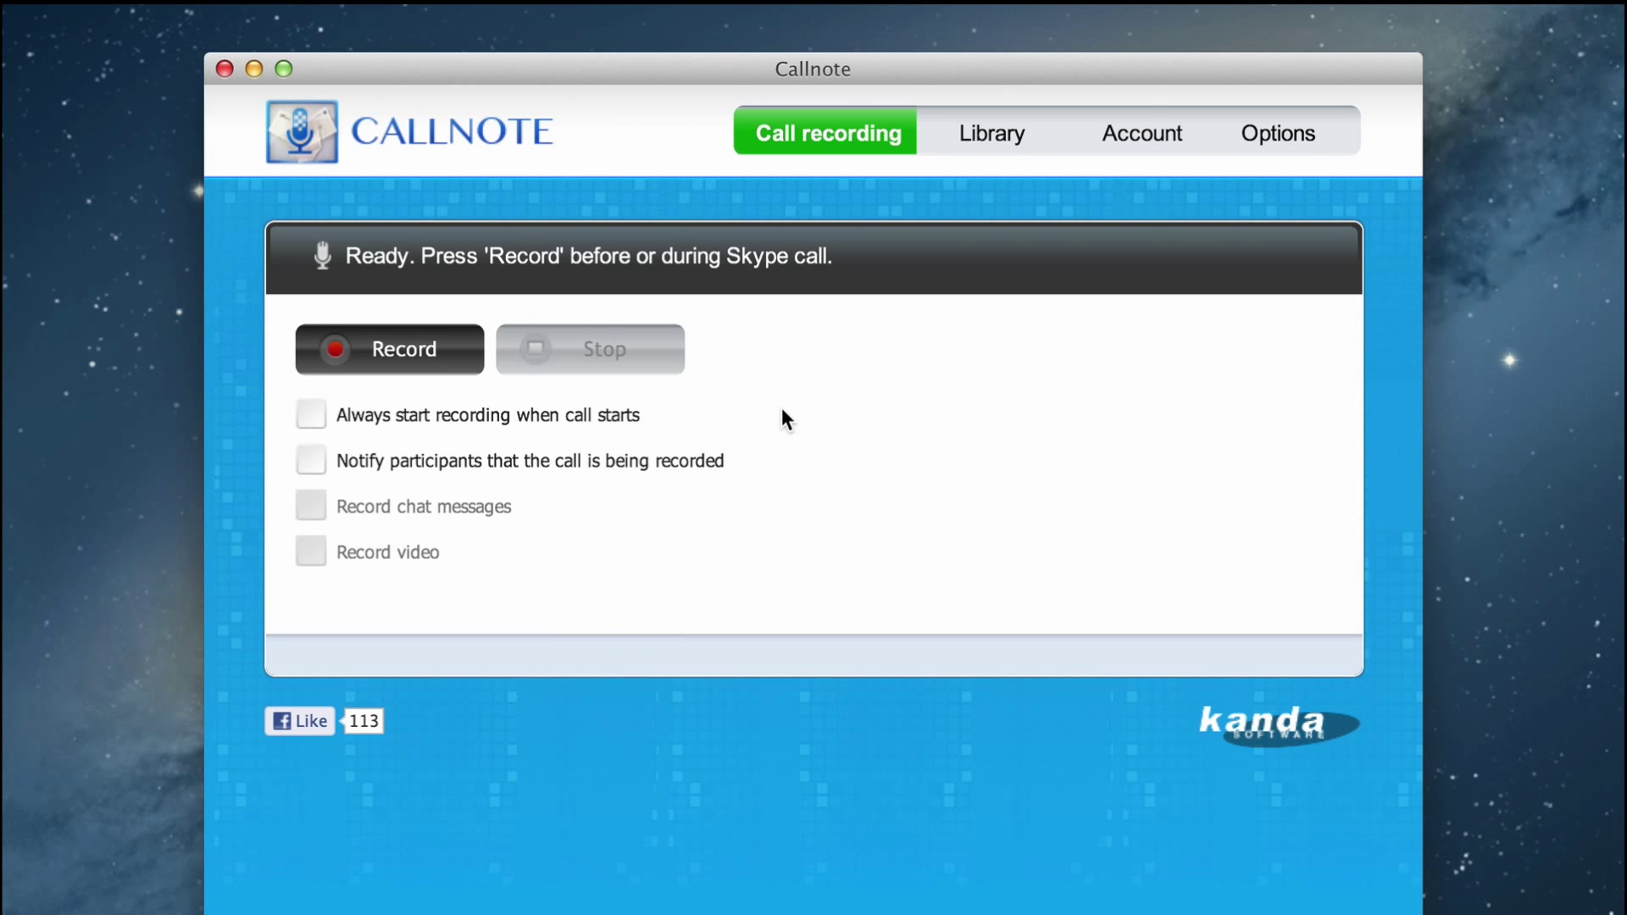
pyautogui.moveTo(723, 419)
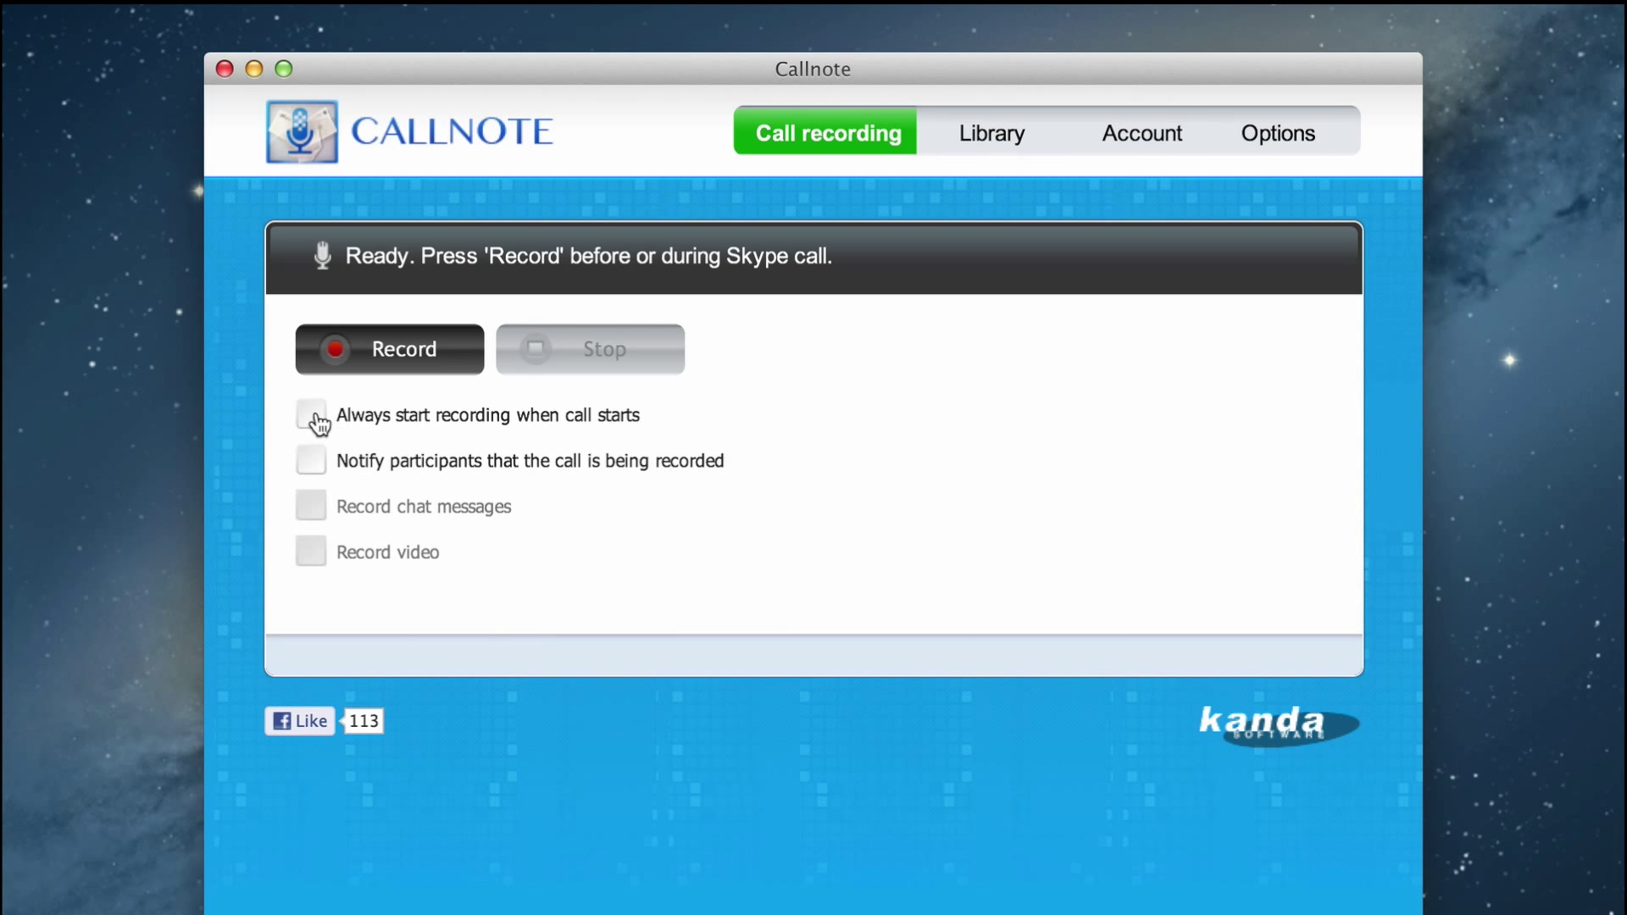
pyautogui.click(309, 416)
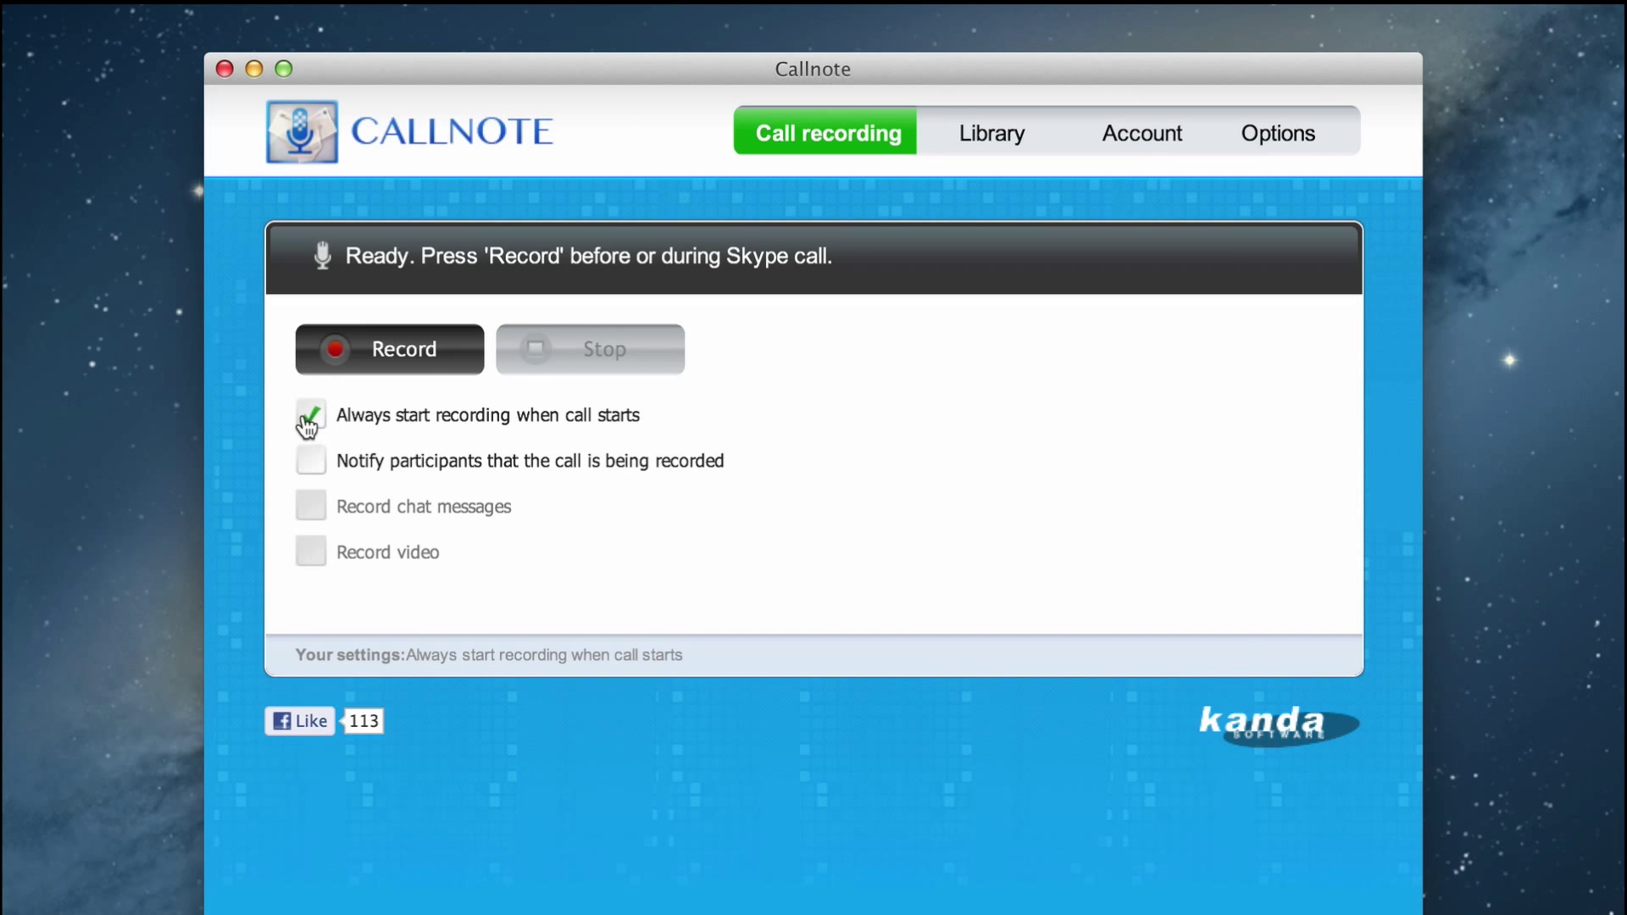
pyautogui.click(309, 416)
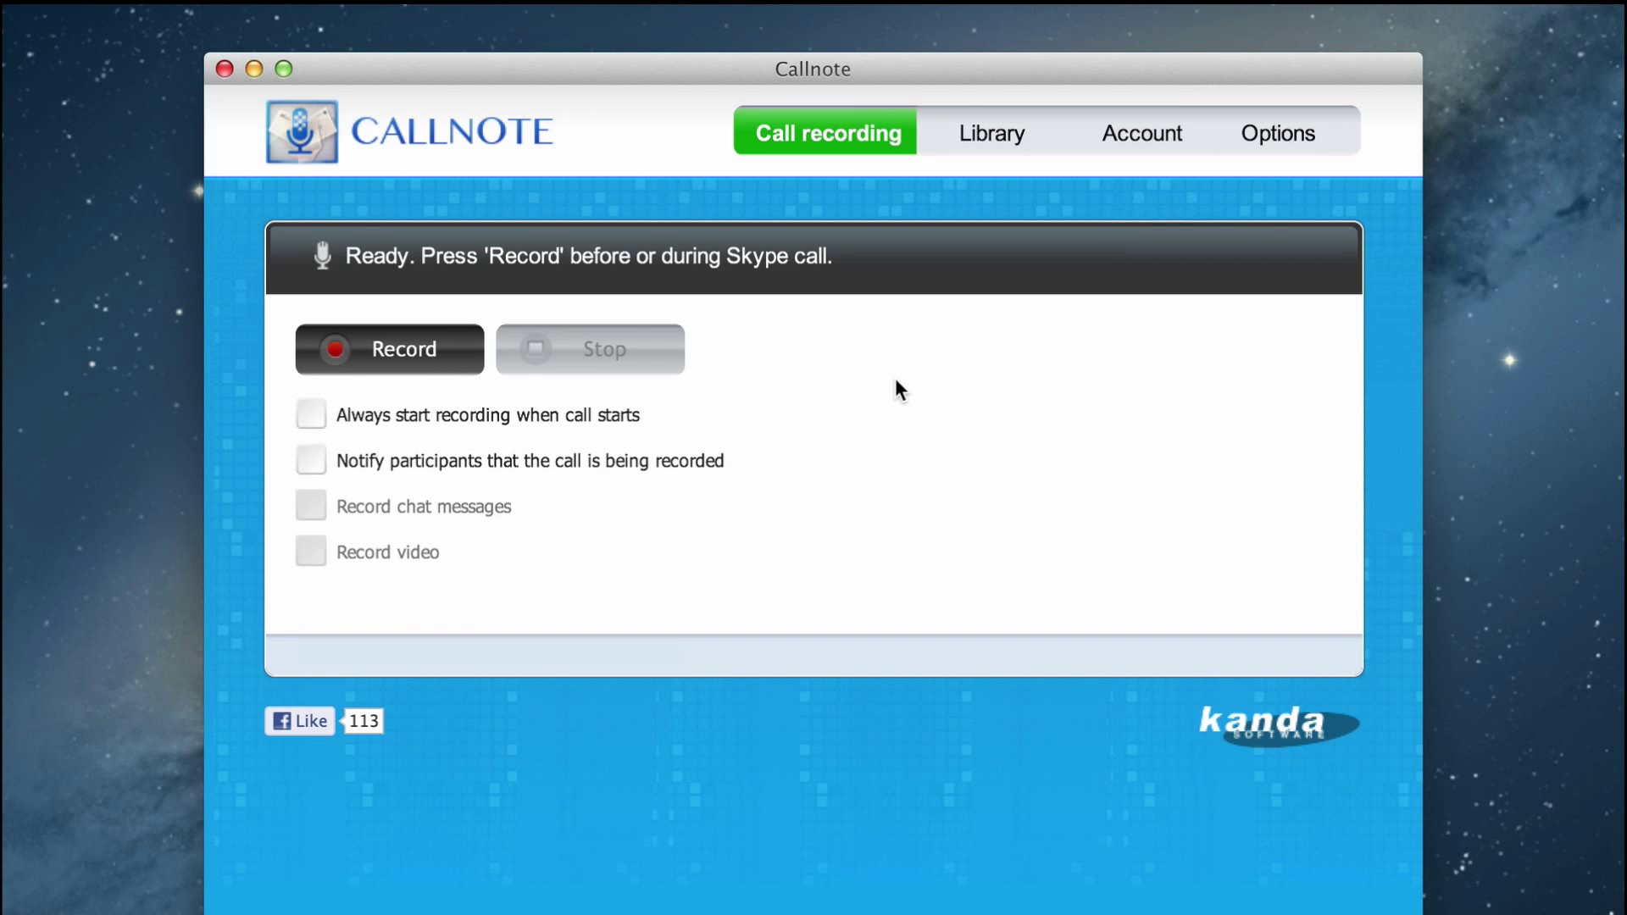
pyautogui.moveTo(990, 133)
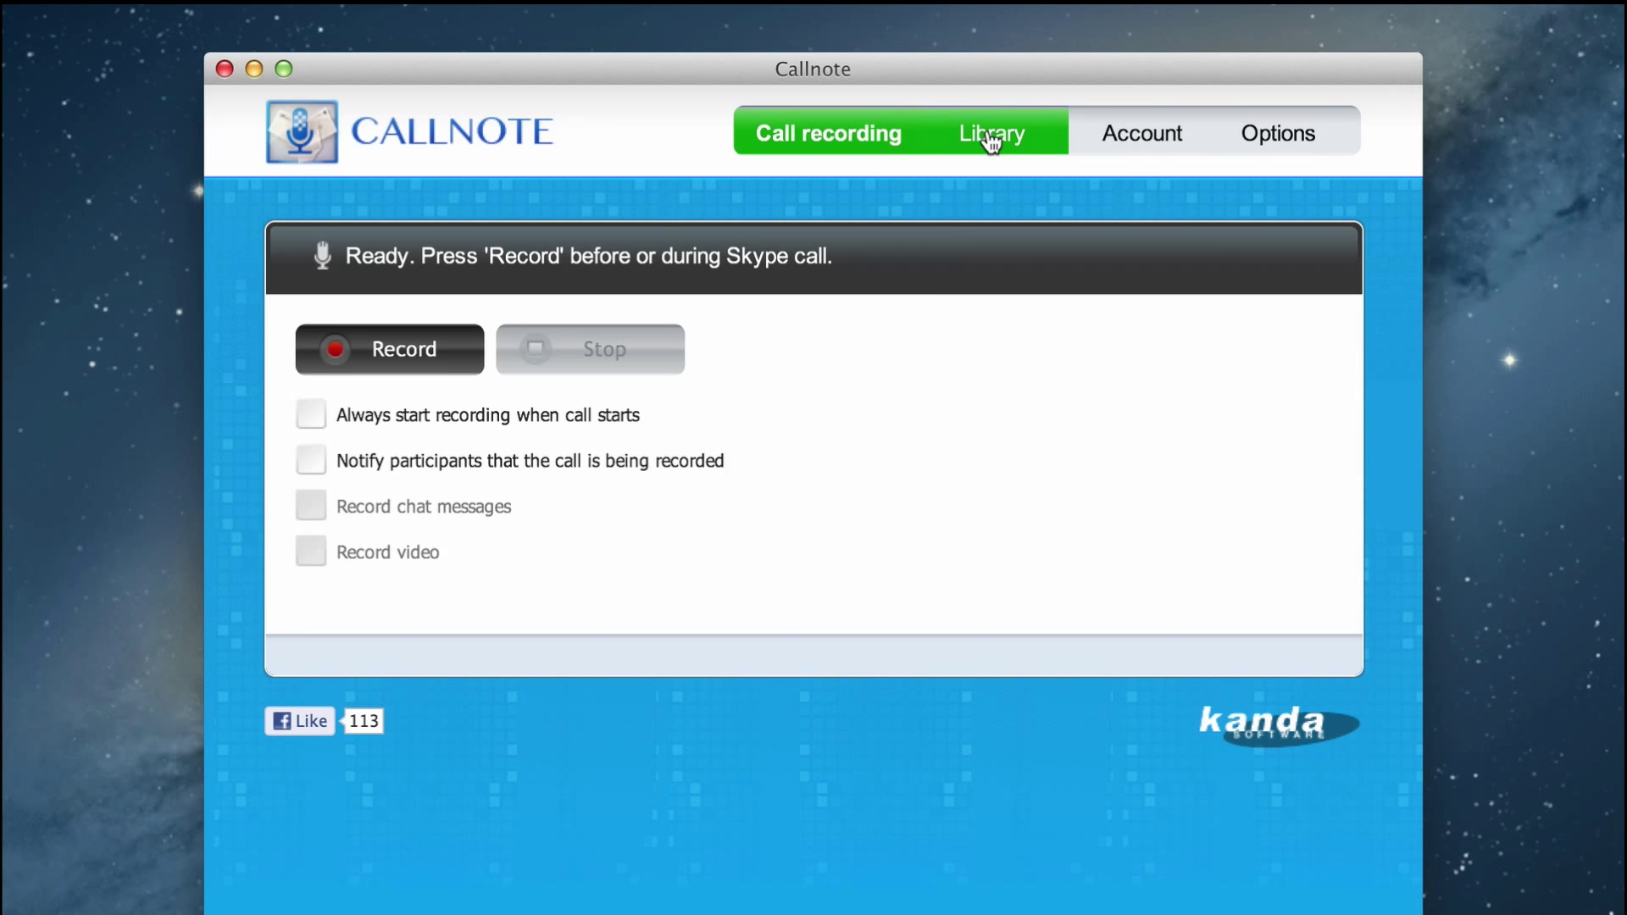
# Step: Check the still-empty Library, then view the Account tab's Evernote connection options
pyautogui.click(987, 133)
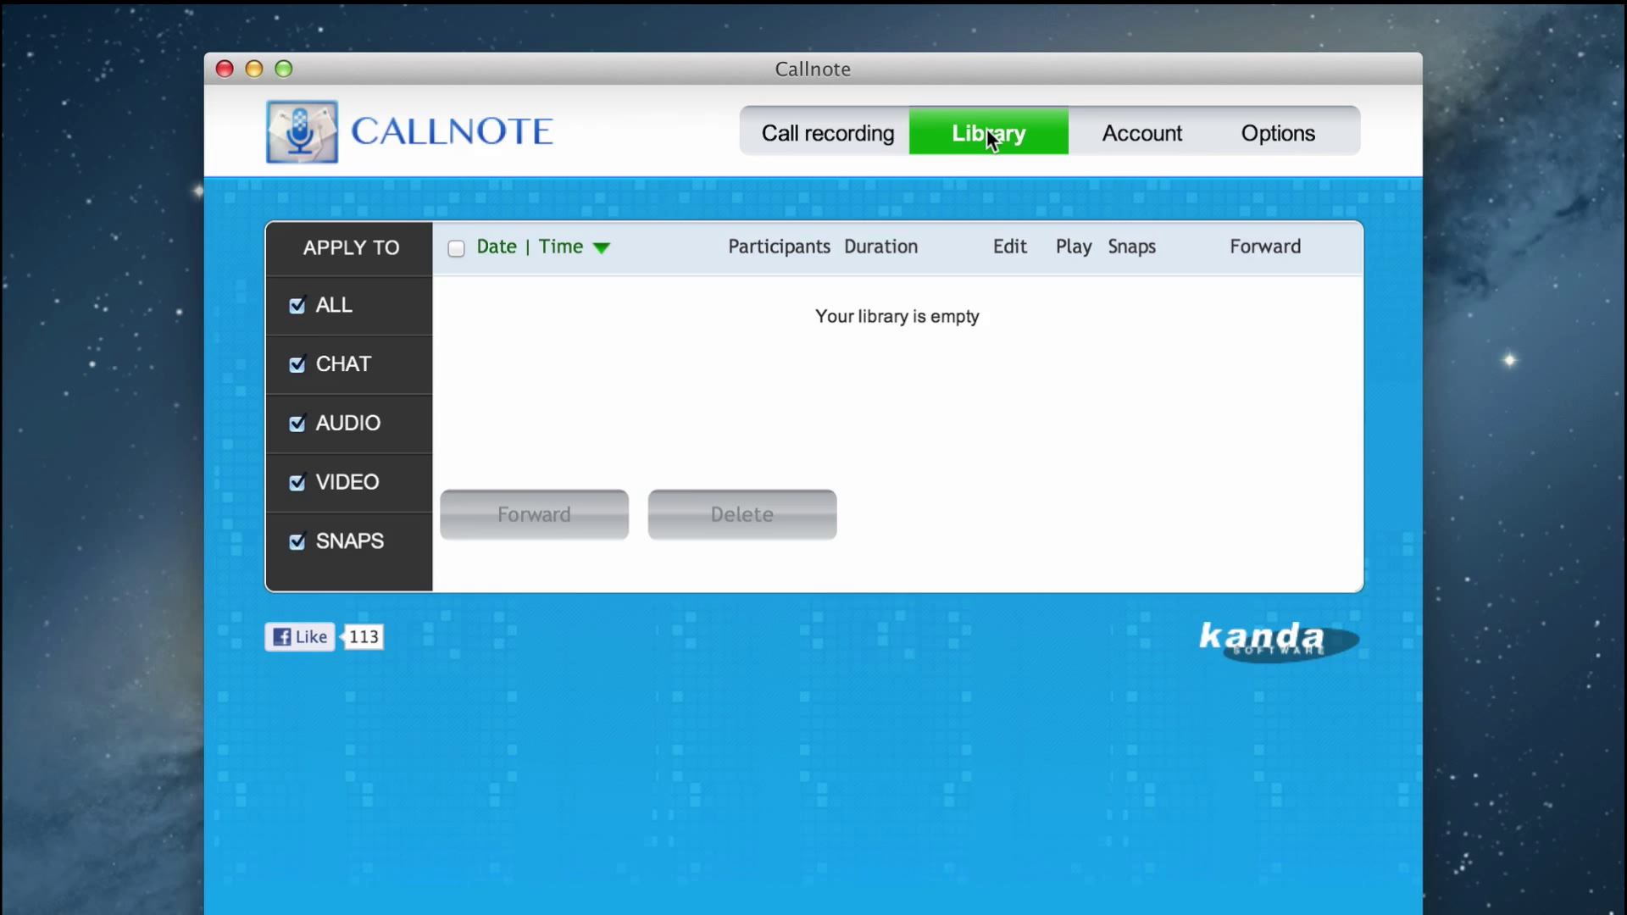
pyautogui.moveTo(1141, 133)
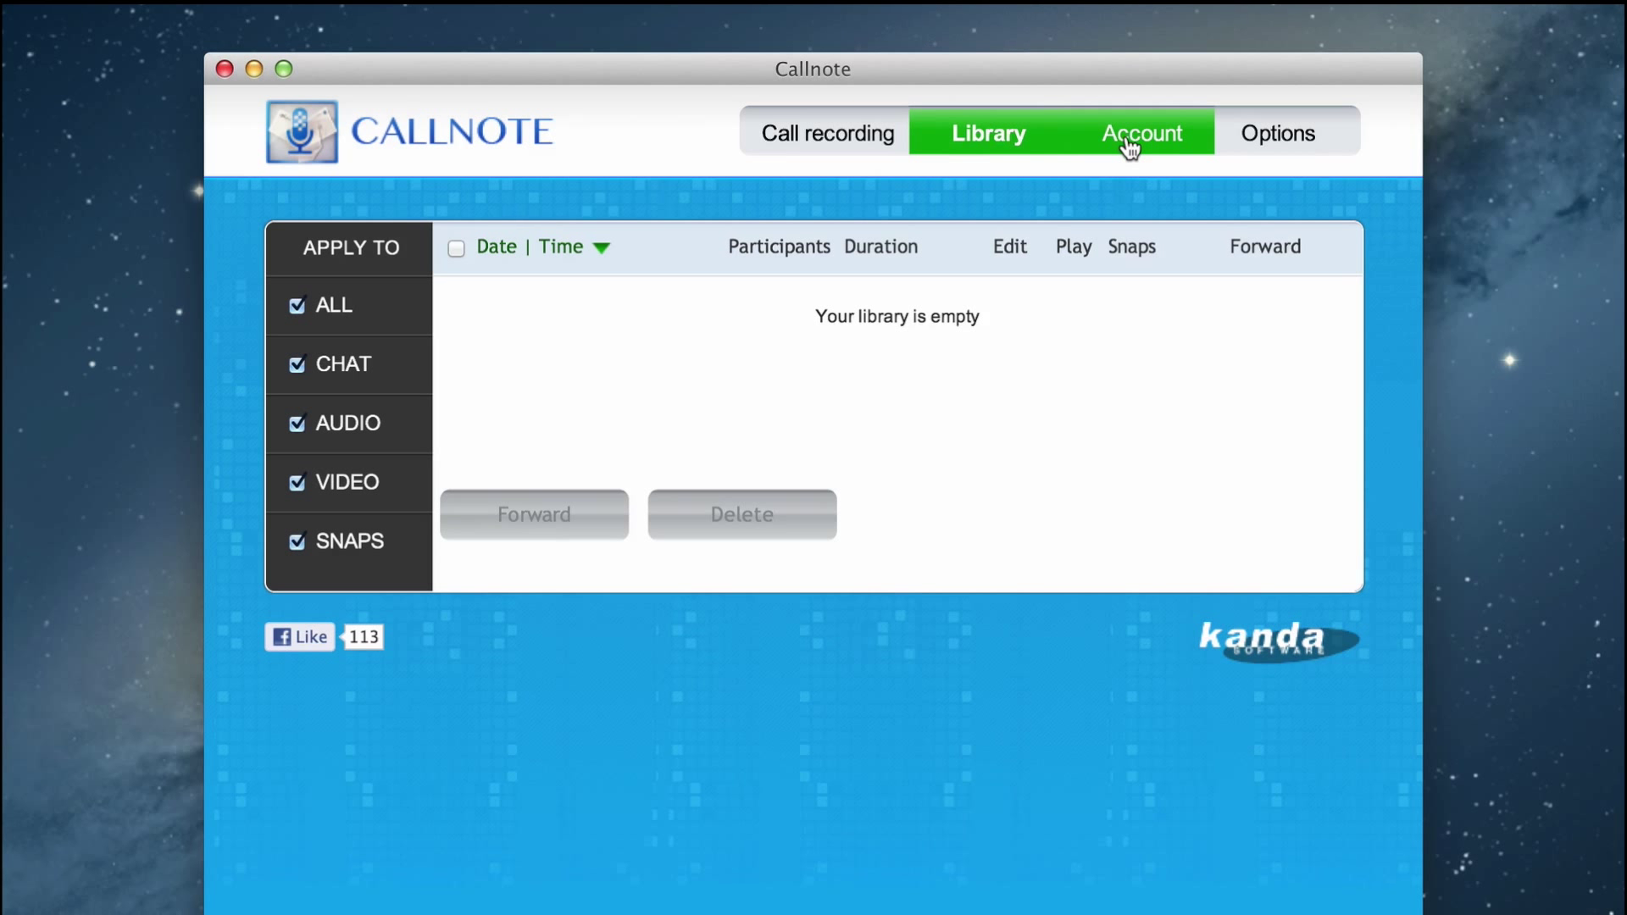
pyautogui.click(1137, 133)
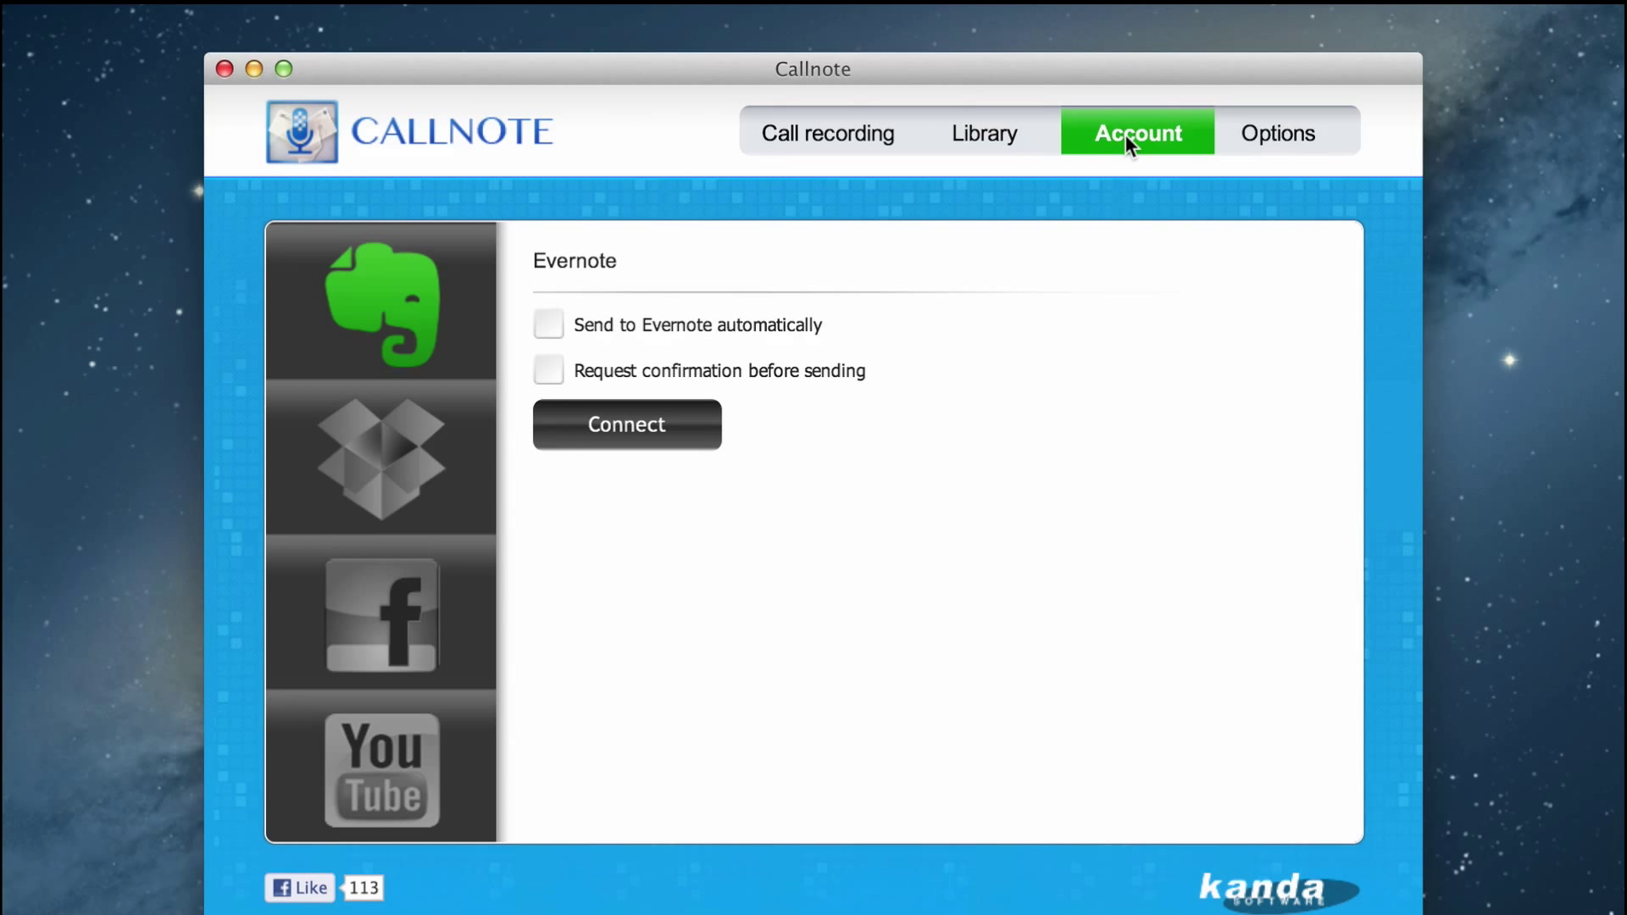